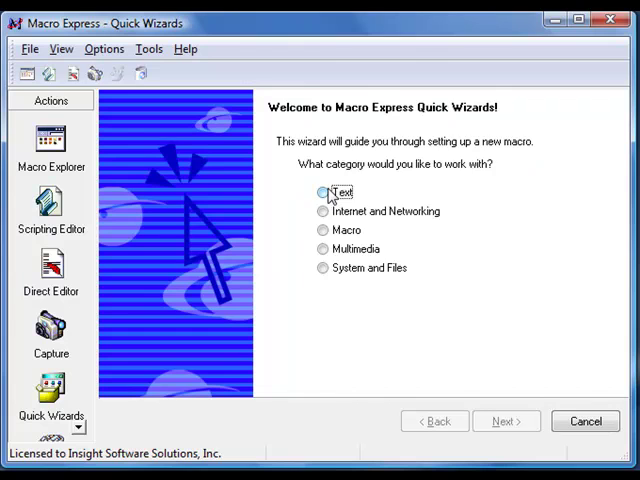
Choose the Text wizard category and select the Create a Reminder wizard.
click(506, 420)
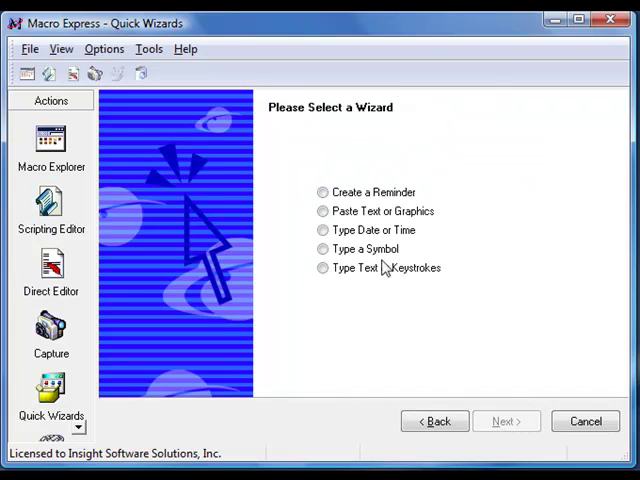
click(324, 192)
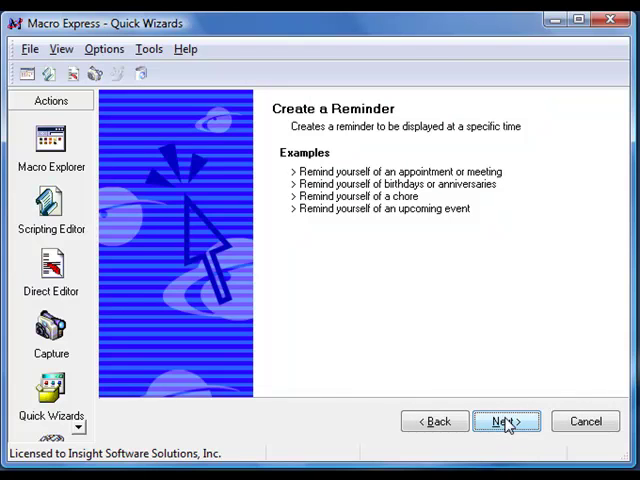
click(506, 420)
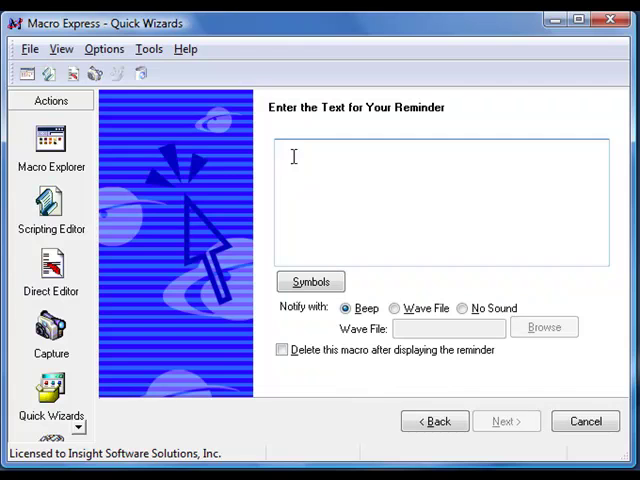
text(If I haven't already, go to www.macros.com/order.htm and purchase a copy of Macro Express for $39.95.)
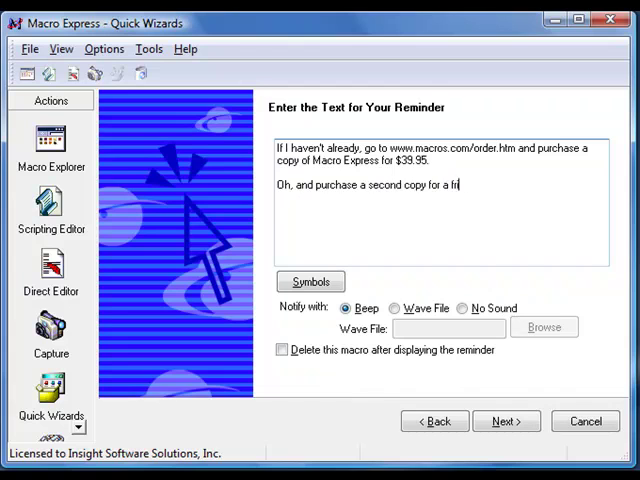
text(end.)
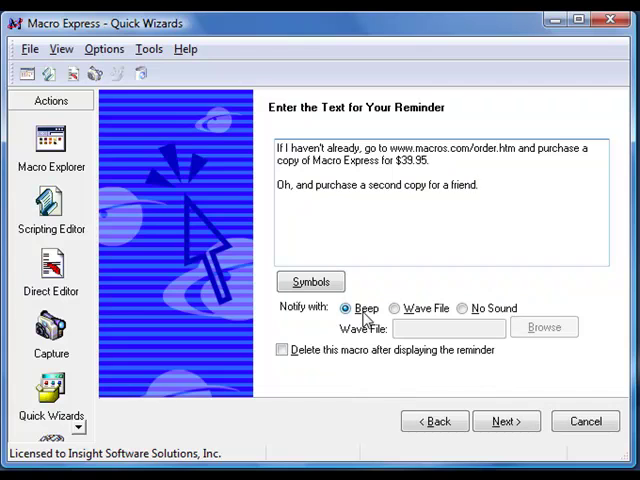
mouse_move(276, 360)
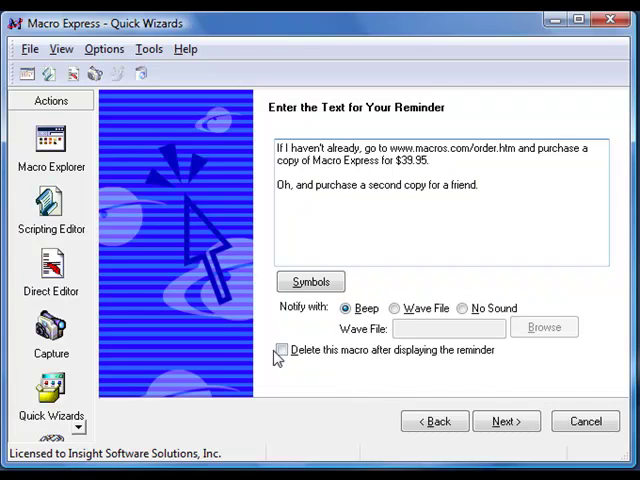
Enable 'Delete this macro after displaying the reminder' and proceed to scheduling.
click(284, 350)
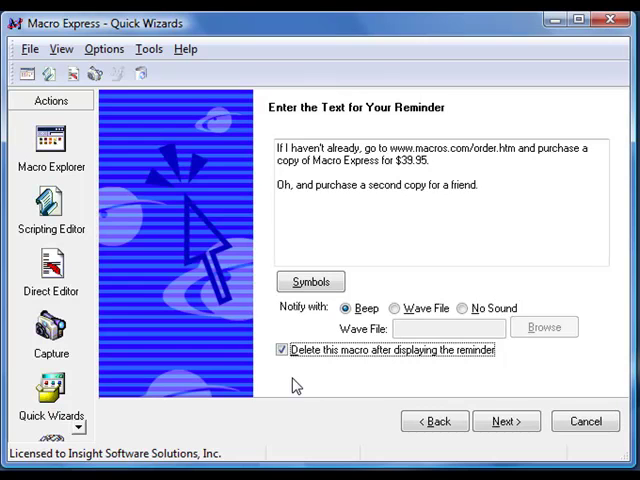
click(506, 420)
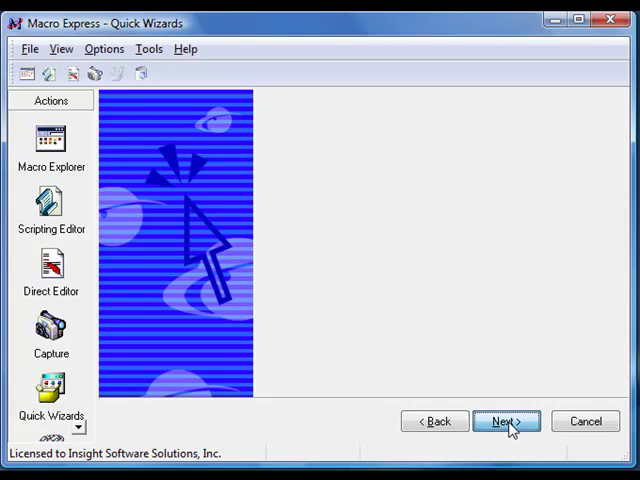
Schedule the macro to run Once at 2:42 PM on 2/29/2008.
click(506, 420)
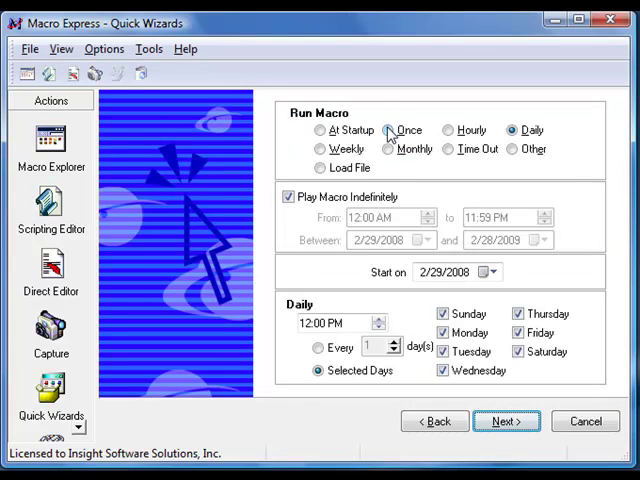
click(388, 130)
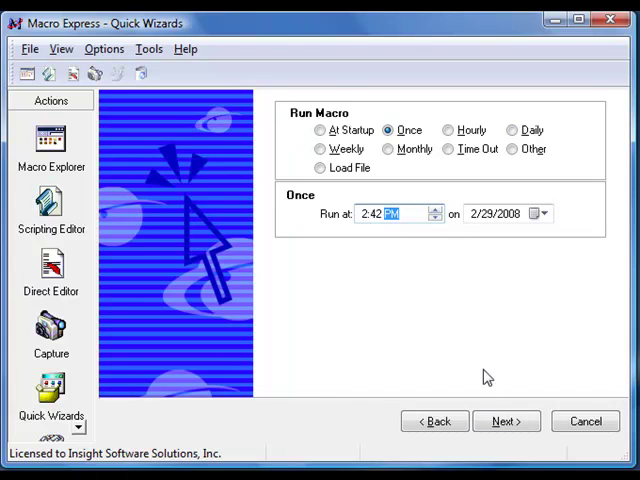
click(506, 420)
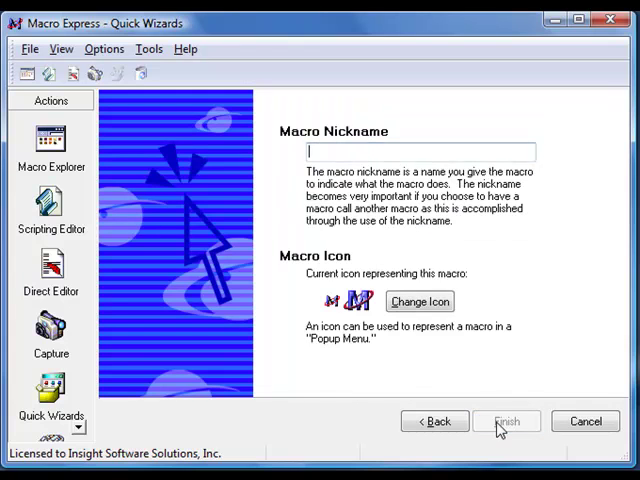
Name the macro 'Reminder' and finish the wizard.
text(Reminder)
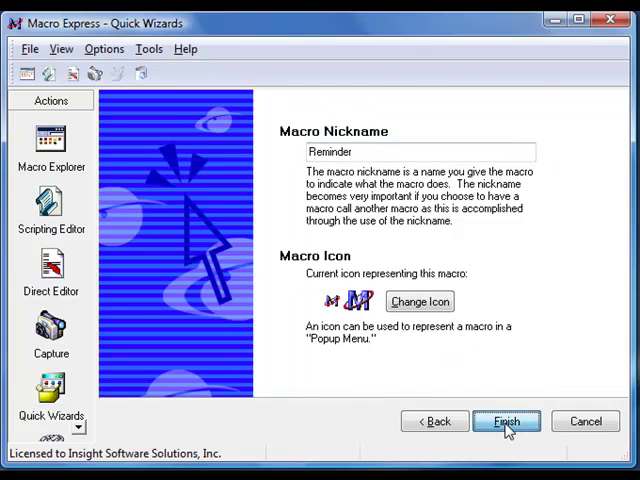
click(506, 420)
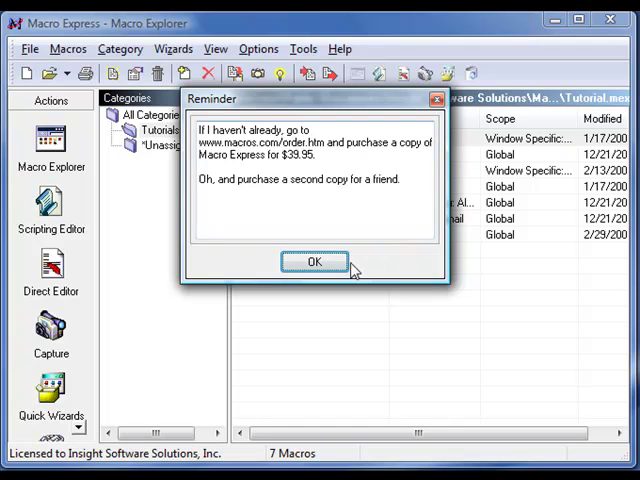
Dismiss the Reminder message box with OK, leaving six macros in the list.
click(314, 260)
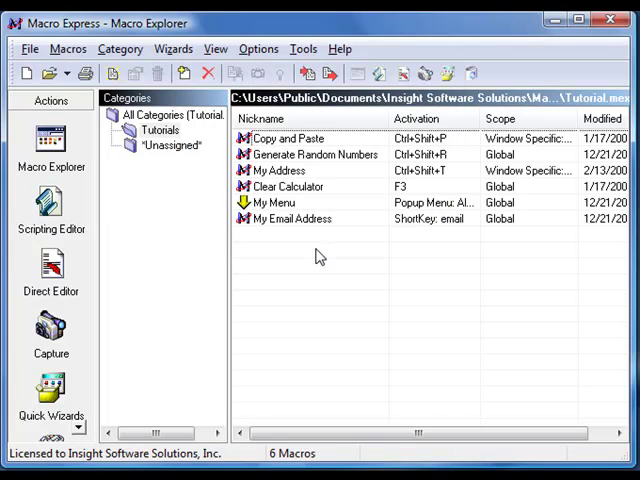